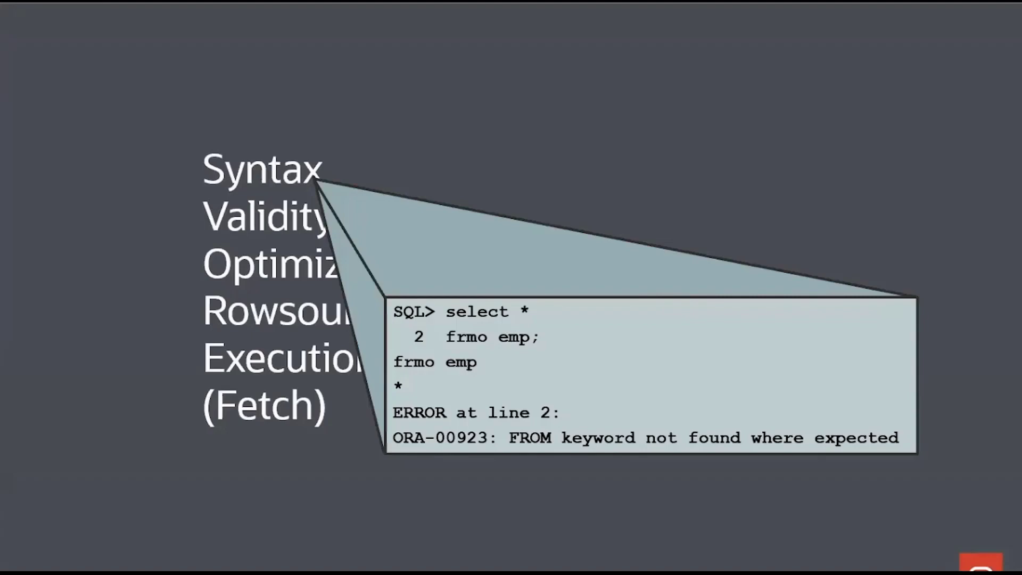
Step: After advancing the slides, launch the bind-variable benchmark with java ParseDemoBind
left_click_drag(414, 274, 570, 363)
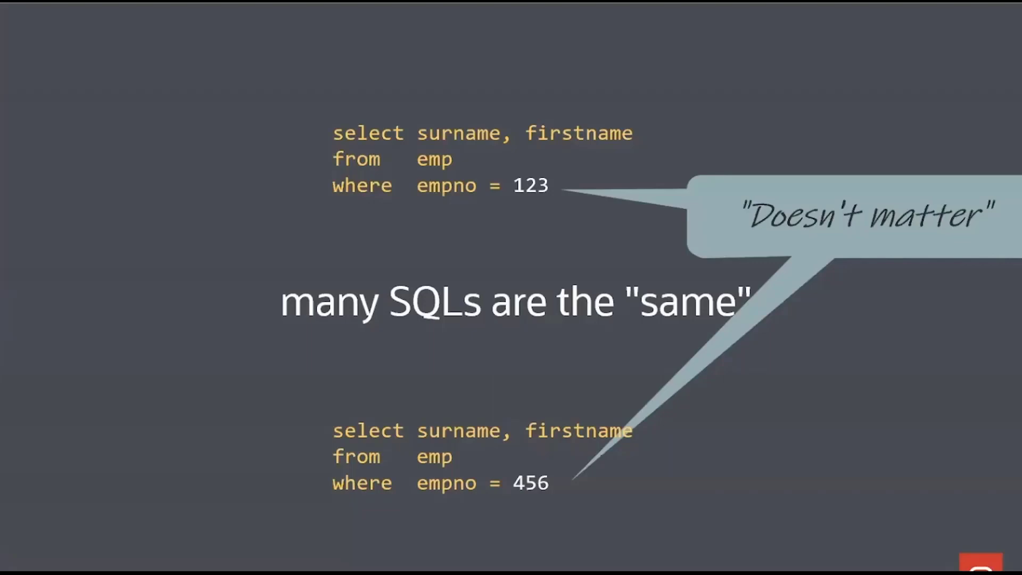
key("Right")
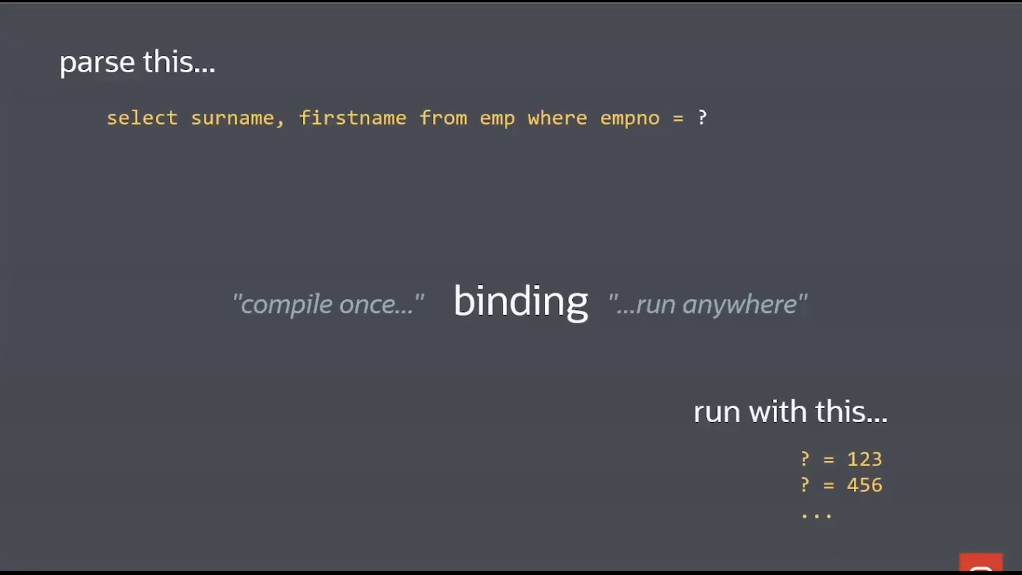
key("Right")
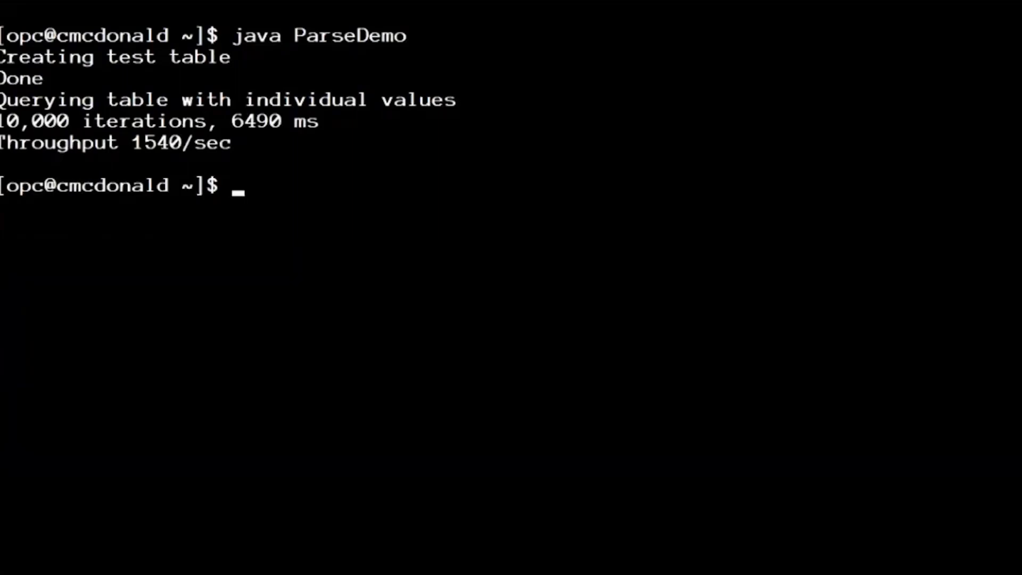
type("java ParseDemoB")
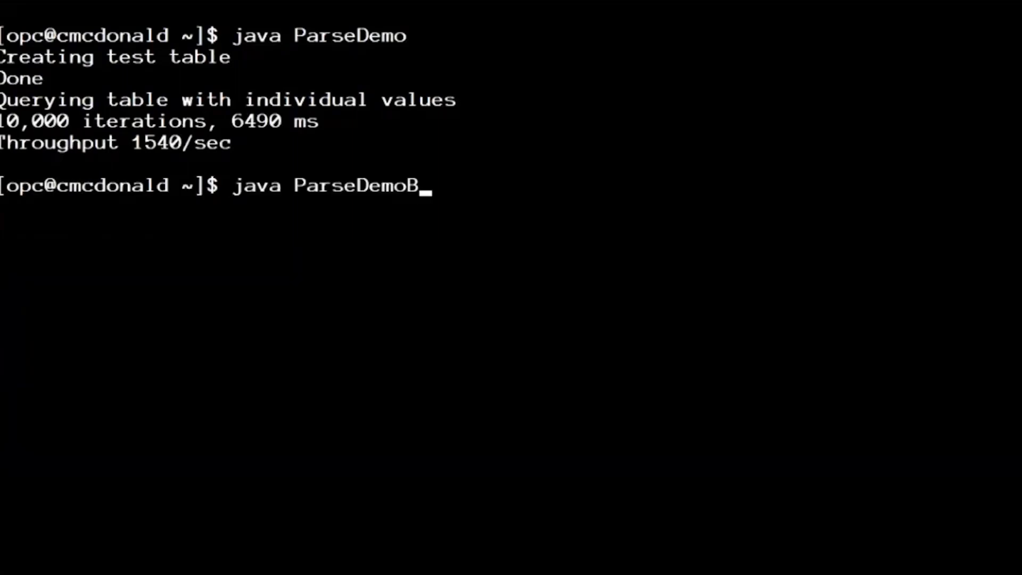
type("ind")
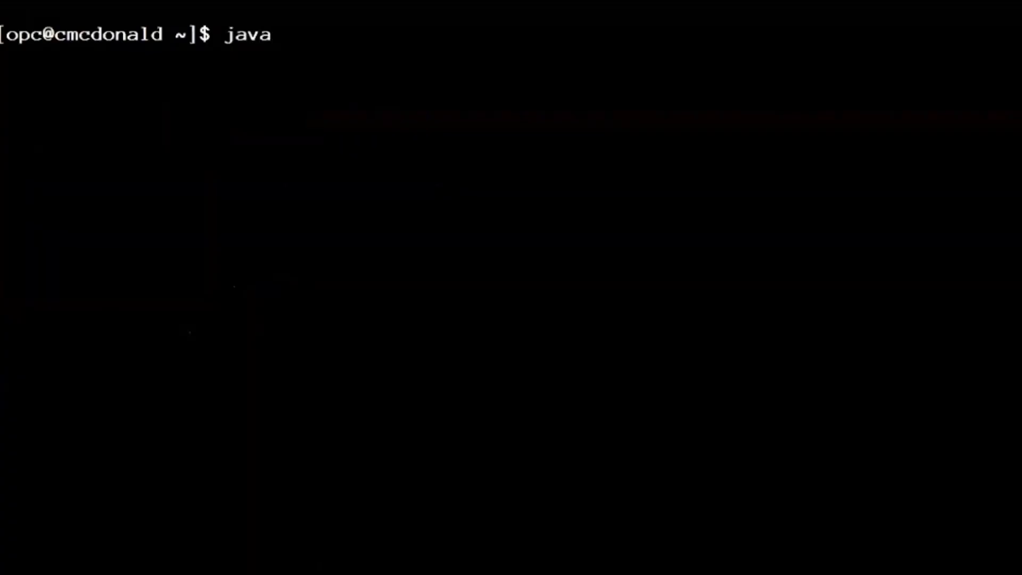
Step: Run java ParseDemo2 with 10 queries, then rerun it with 20 queries
type("ParseDemo2")
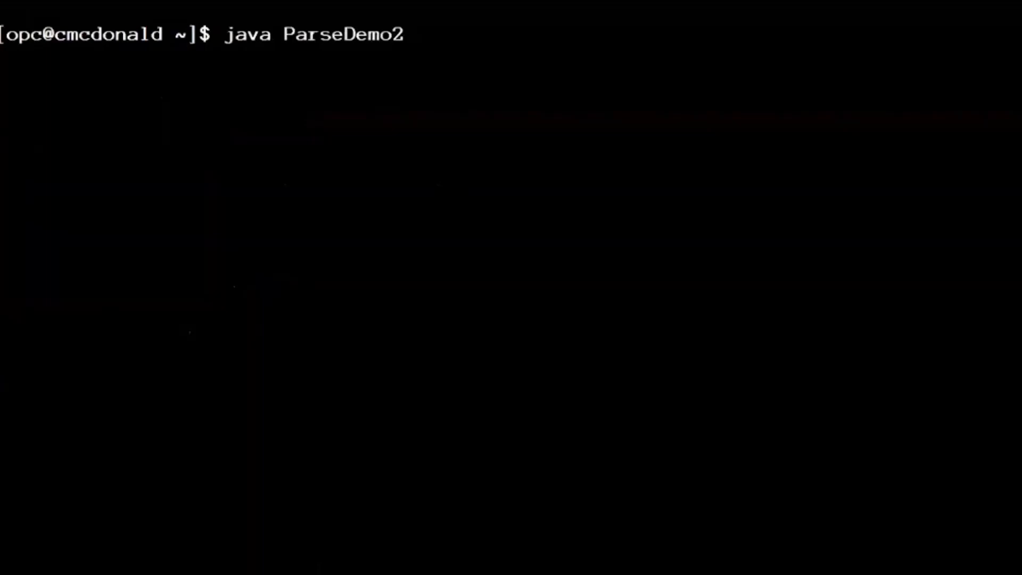
type("10")
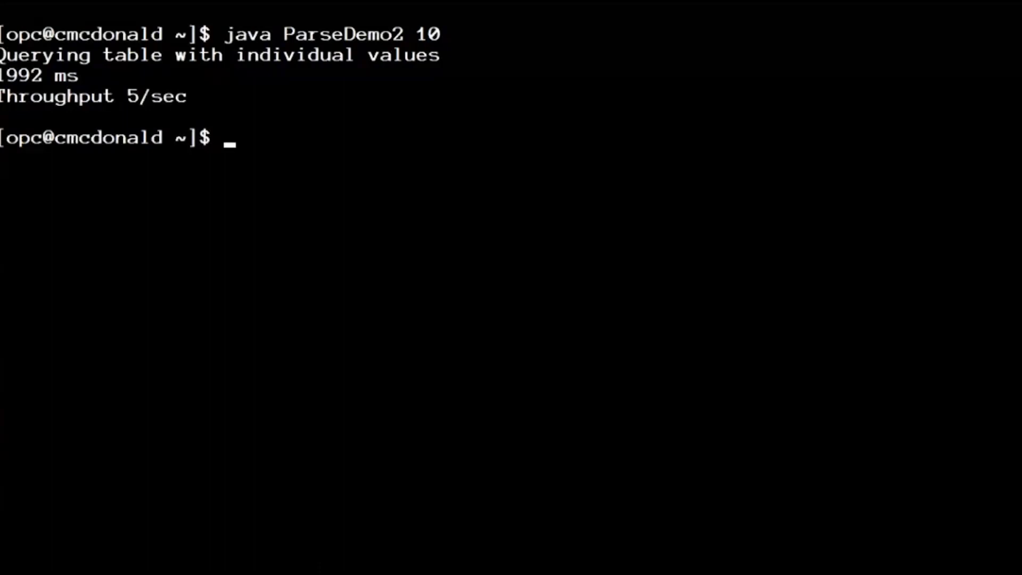
type("java ParseDemo2 10")
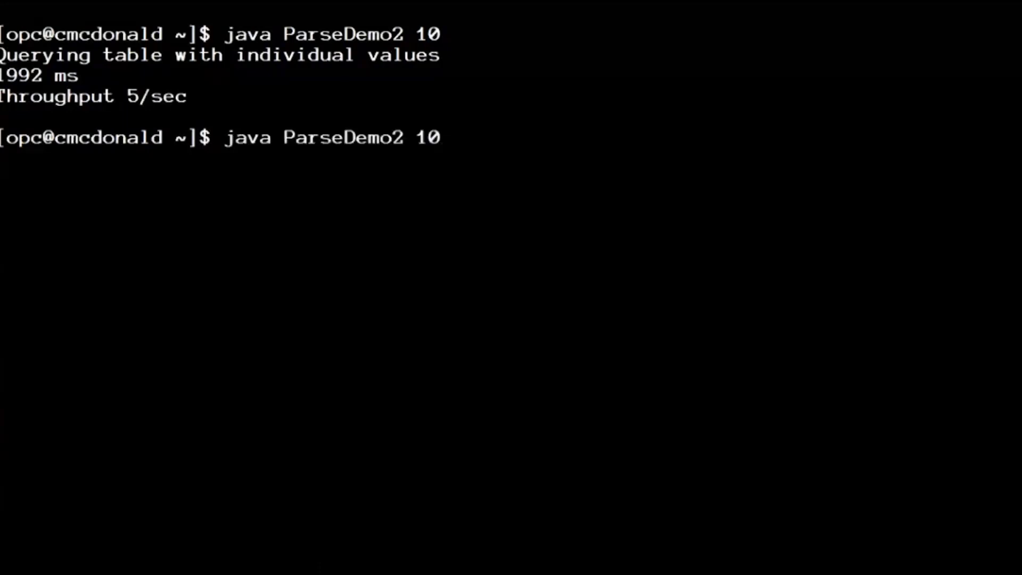
type("0")
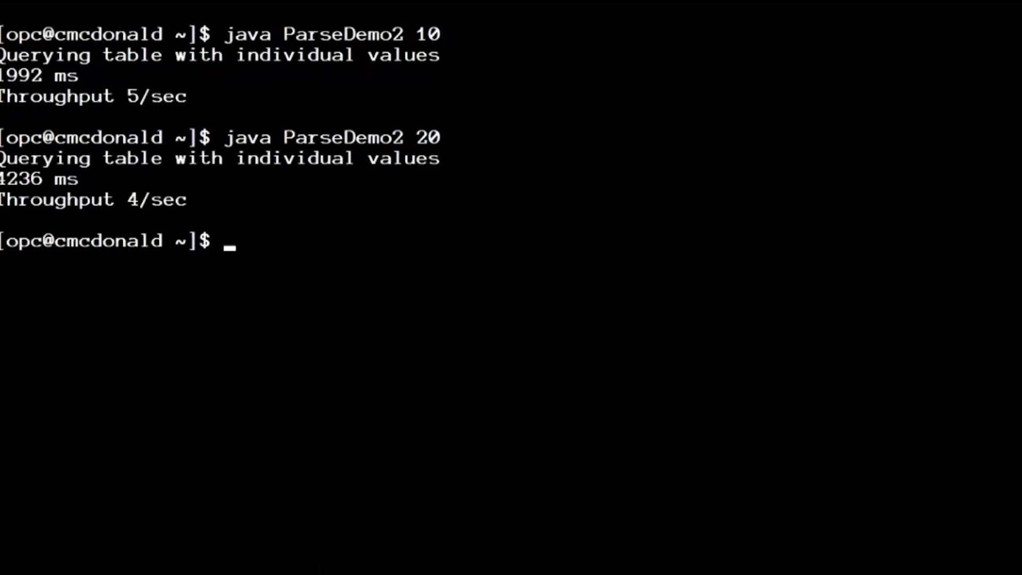
type("java ParseDemo2 20")
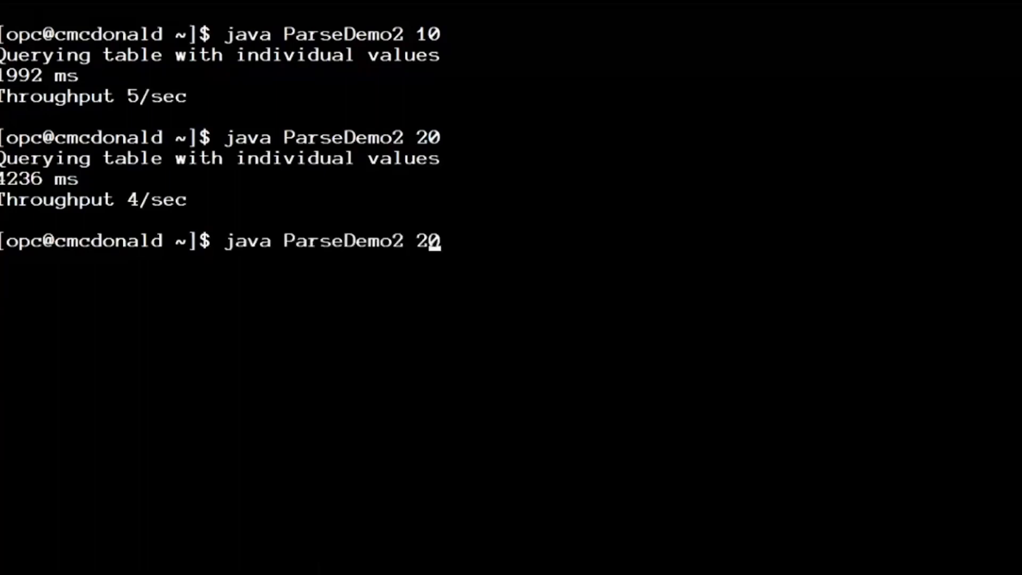
Step: Run java ParseDemo2Bind with 20, then 2000, then launch it with 10000 queries
type("Bind")
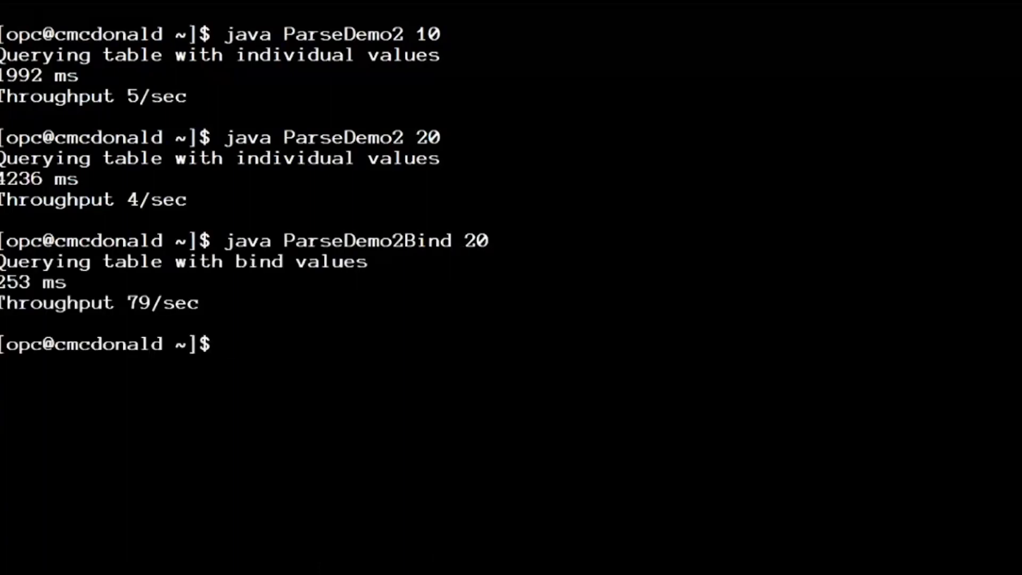
type("java ParseDemo2Bind 20")
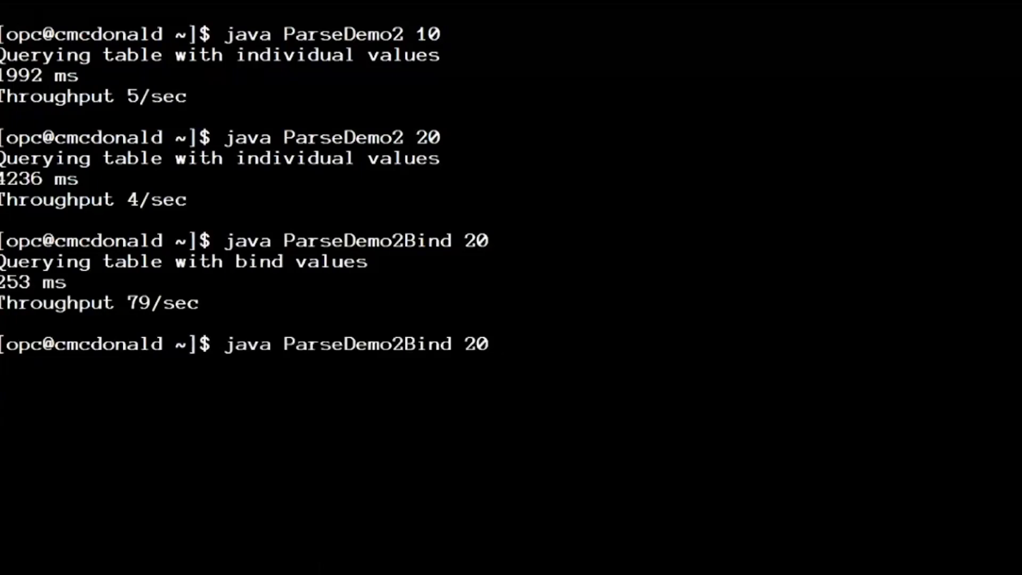
type("00")
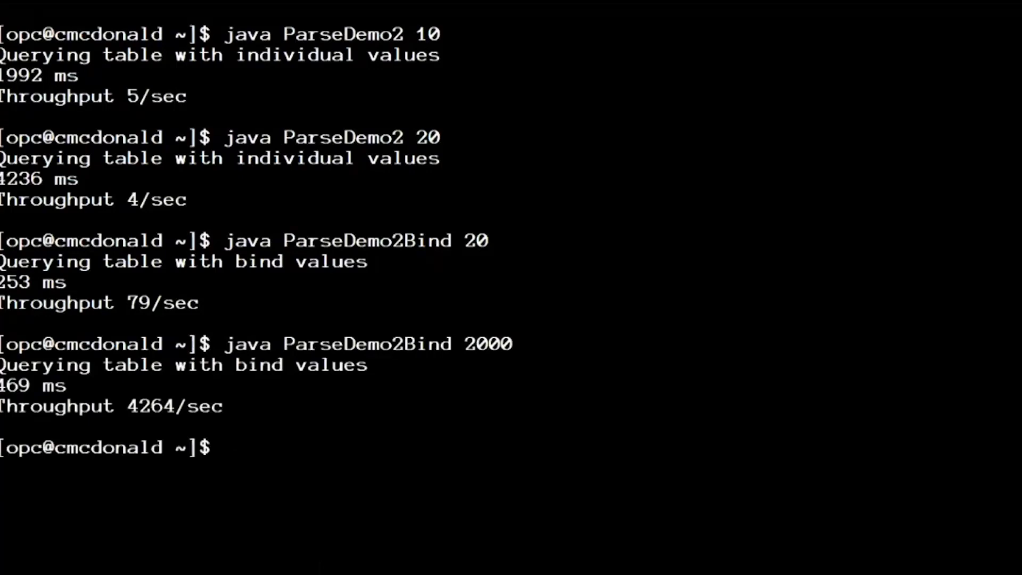
type("java ParseDemo2Bind 2000")
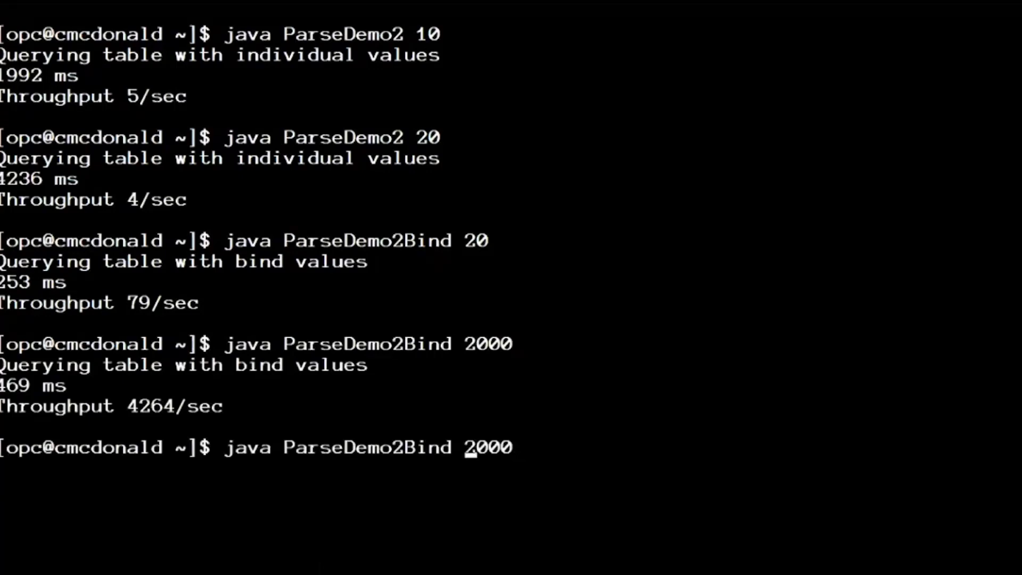
type("10000")
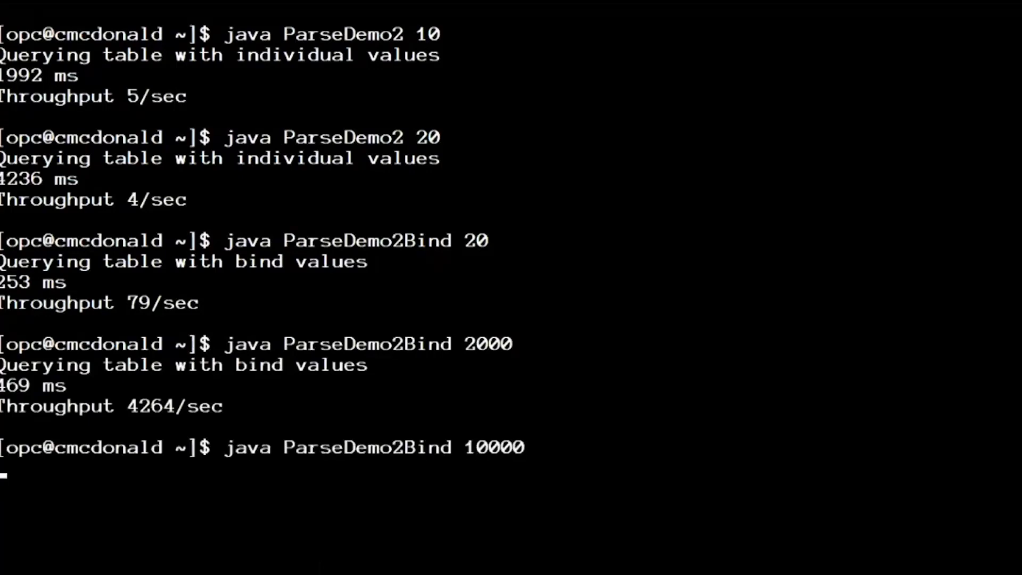